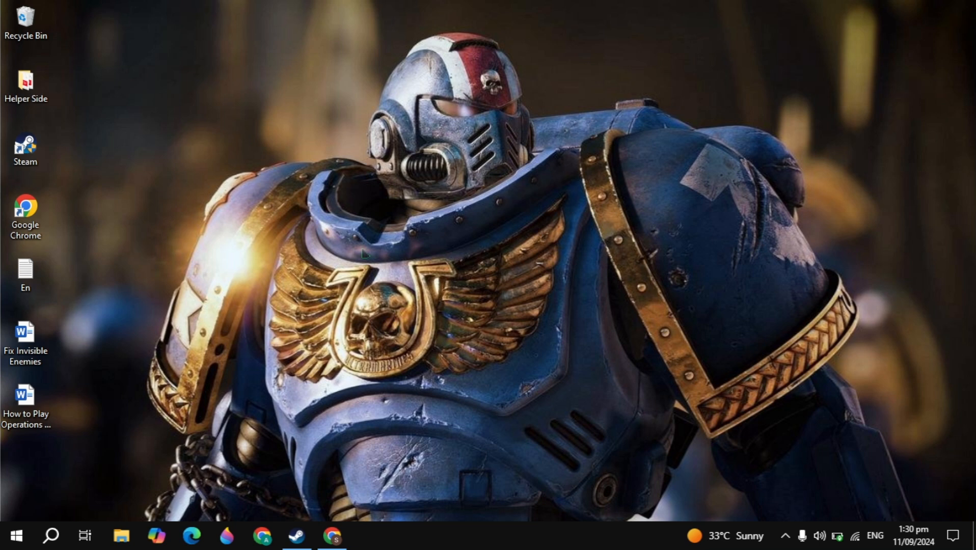
Step: Bring the Google Chrome window to the front from the Windows taskbar
left_click(333, 535)
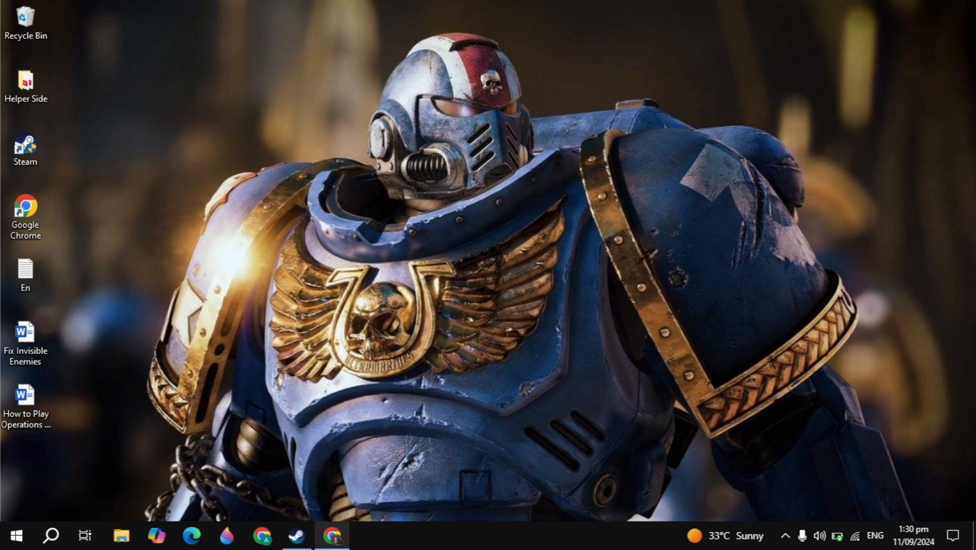
left_click(334, 535)
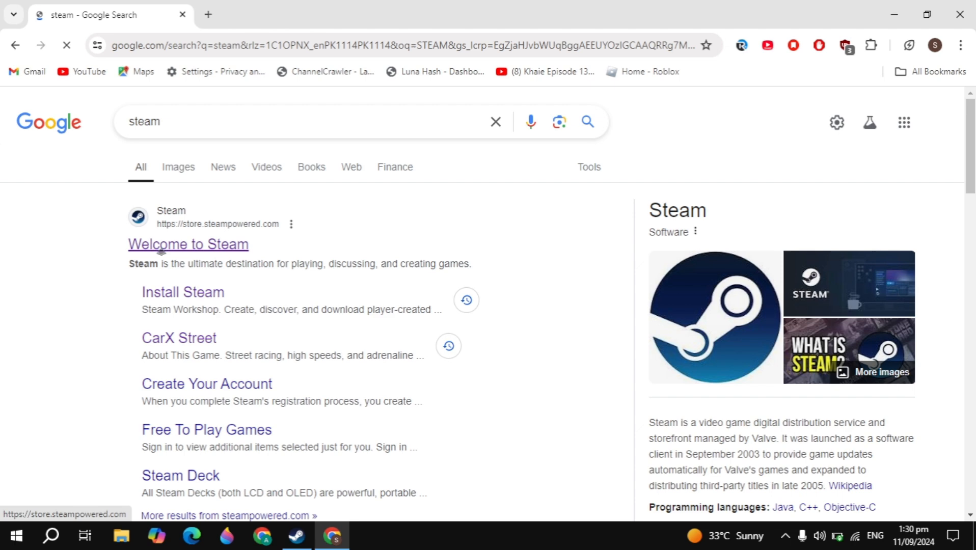
Step: Visit the 'Welcome to Steam' site, its sign-in and About Steam pages, then switch to the Steam client
left_click(187, 243)
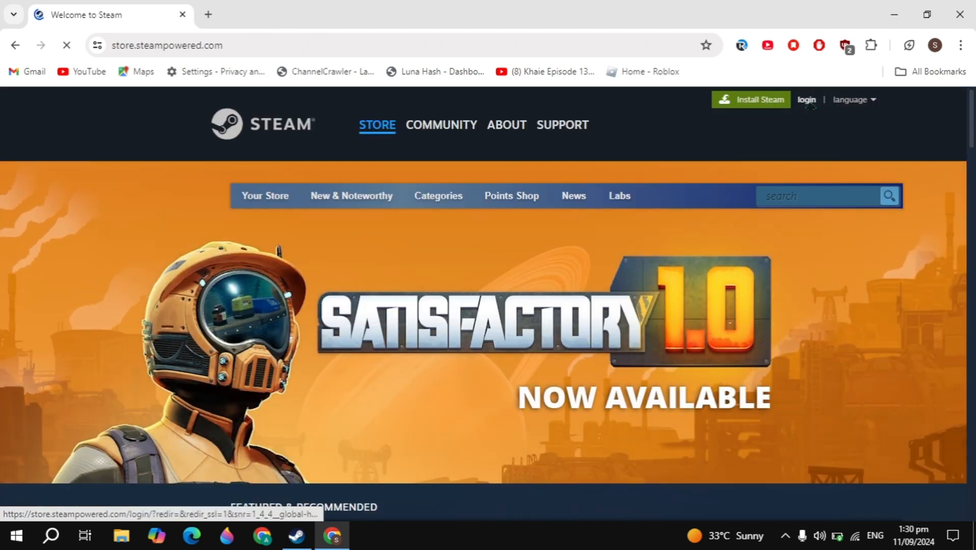
left_click(806, 100)
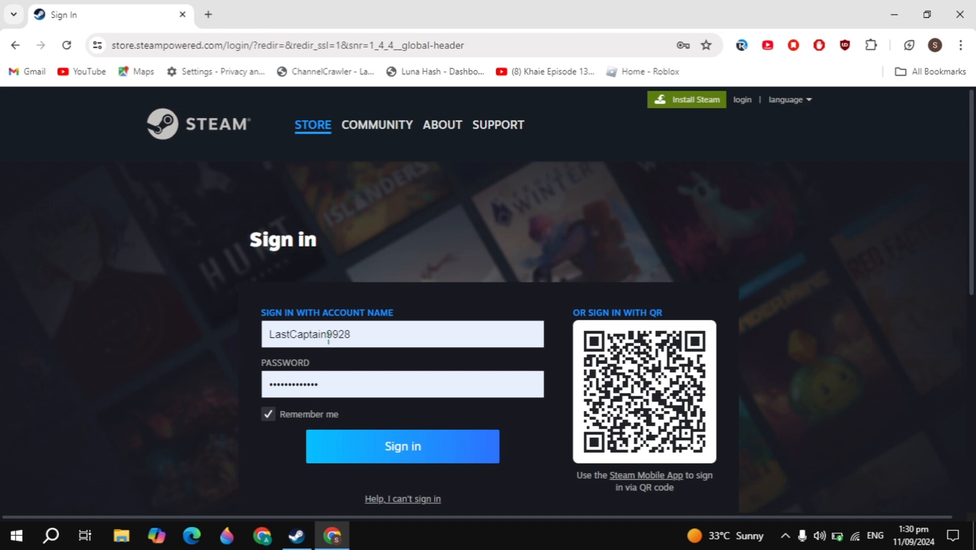
scroll("down", 3)
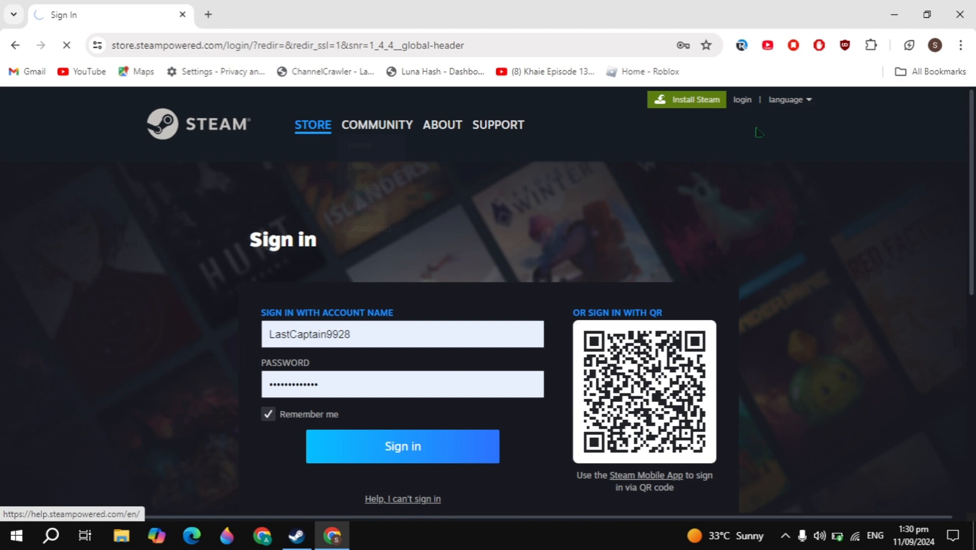
left_click(443, 125)
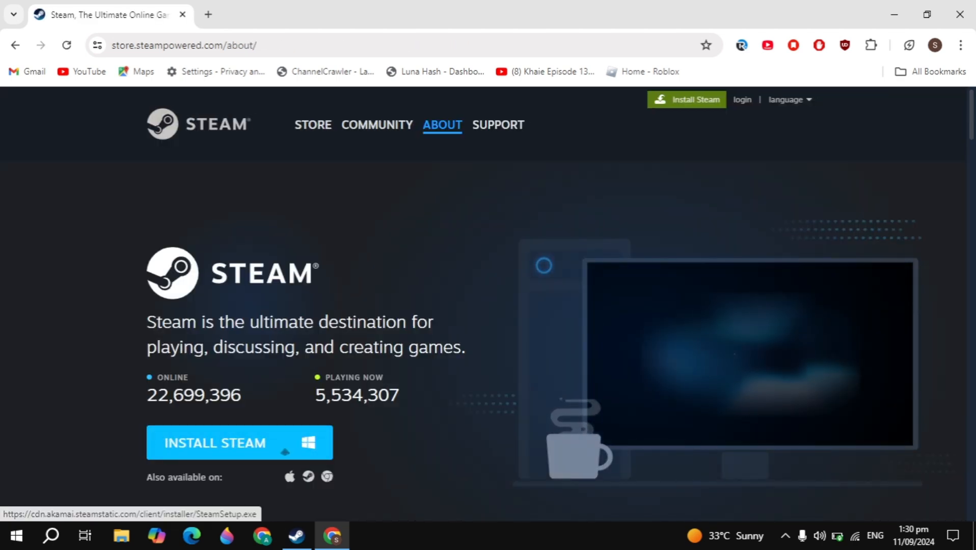
left_click(296, 535)
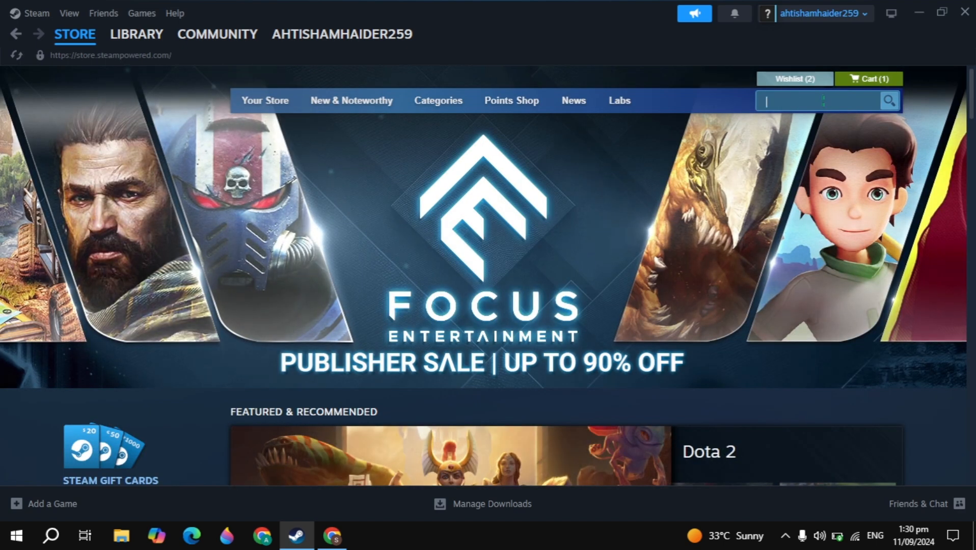
Step: Search 'Fantasy m' in the Steam store and show Fantasy Map Simulator's $4.04 buy option
type("F")
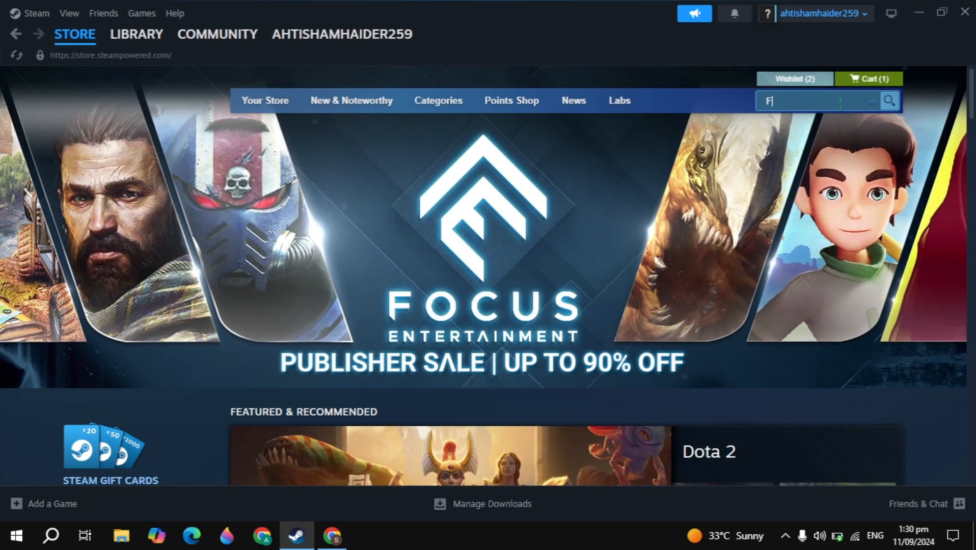
type("antasy m")
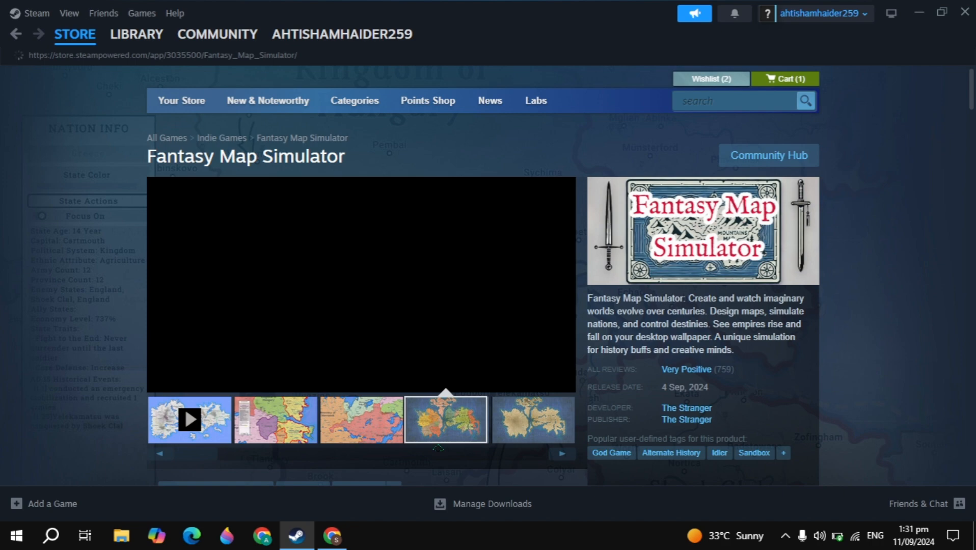
scroll("down", 3)
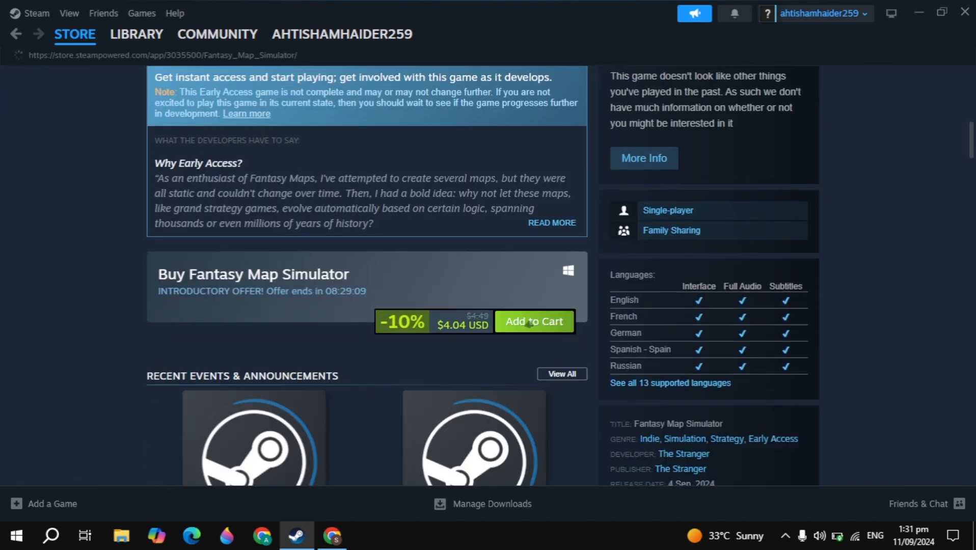
Step: Add Fantasy Map Simulator to the cart and remove Zero Hour from it
left_click(534, 322)
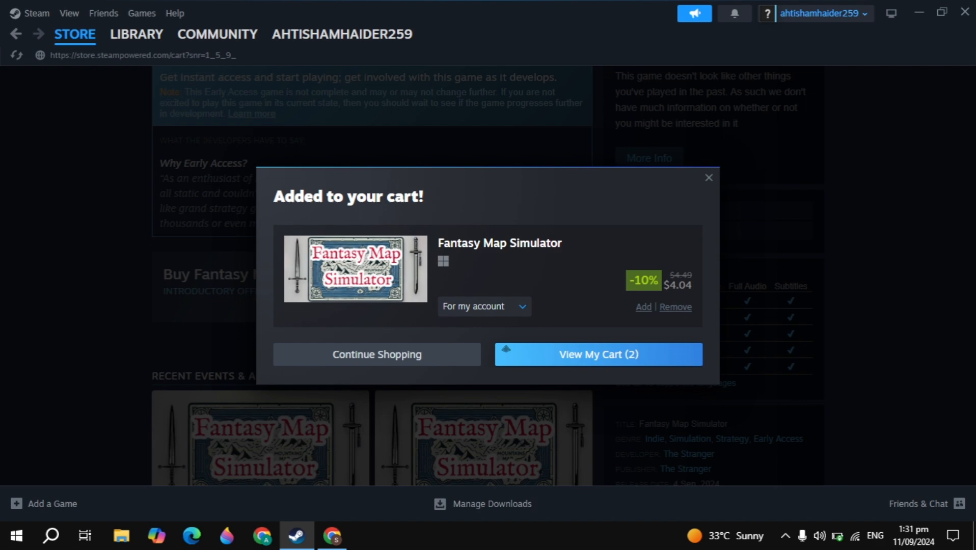
left_click(597, 354)
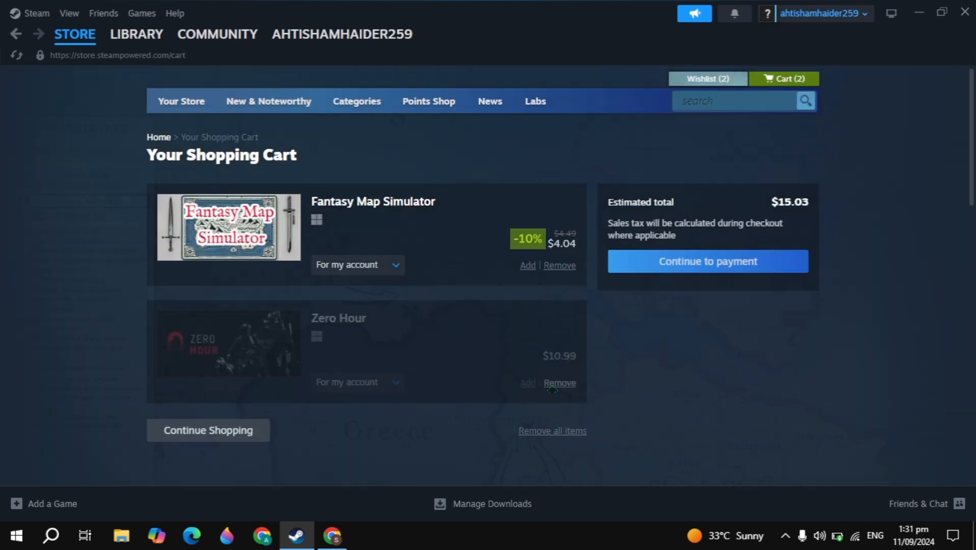
left_click(558, 383)
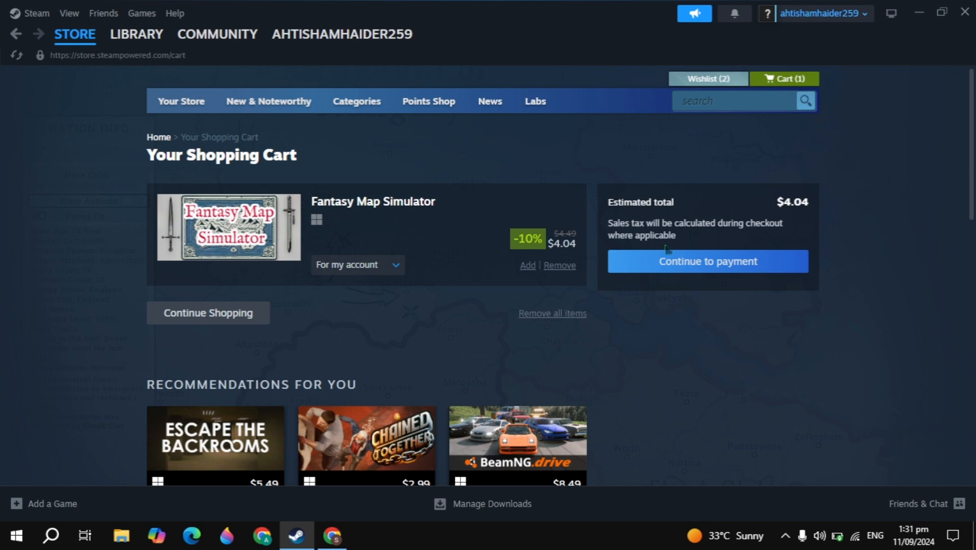
Step: Continue from the cart to payment and choose a payment method from the list
left_click(706, 261)
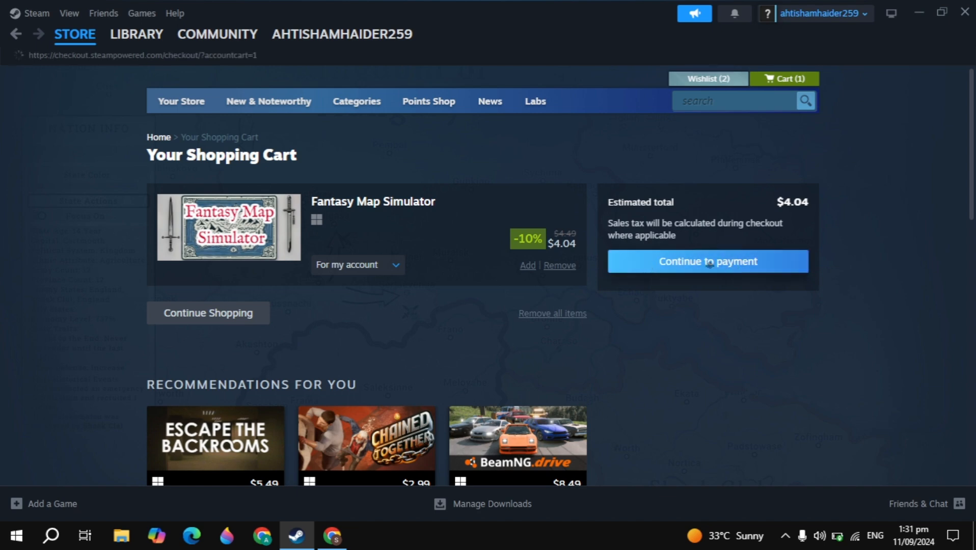
left_click(706, 261)
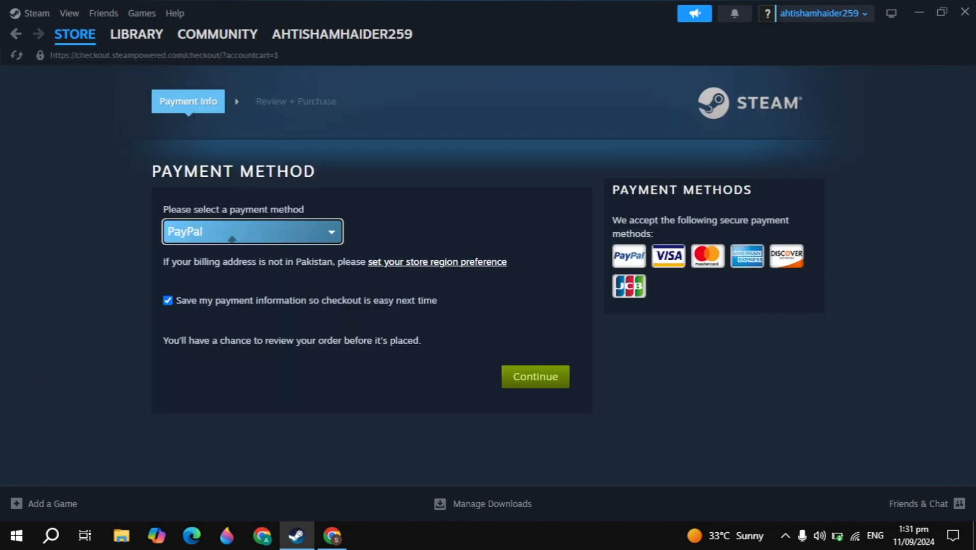
left_click(252, 231)
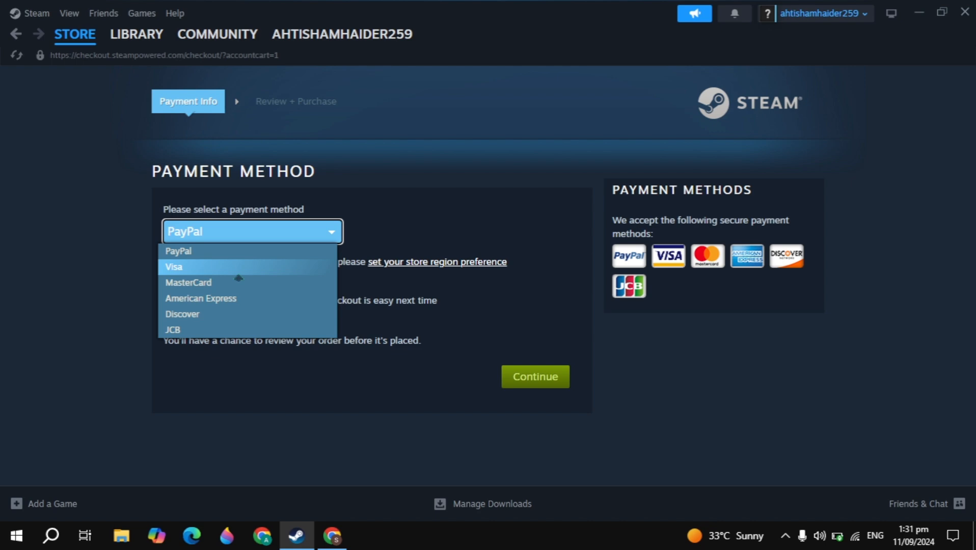
left_click(135, 34)
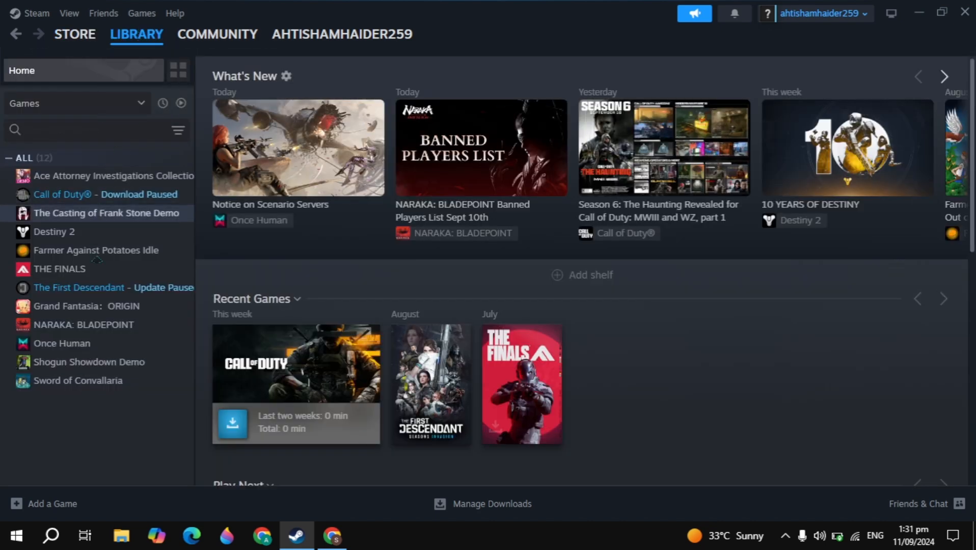
Step: Select Destiny 2 in the Library list, showing its Install button and 126.03 GB requirement
left_click(54, 231)
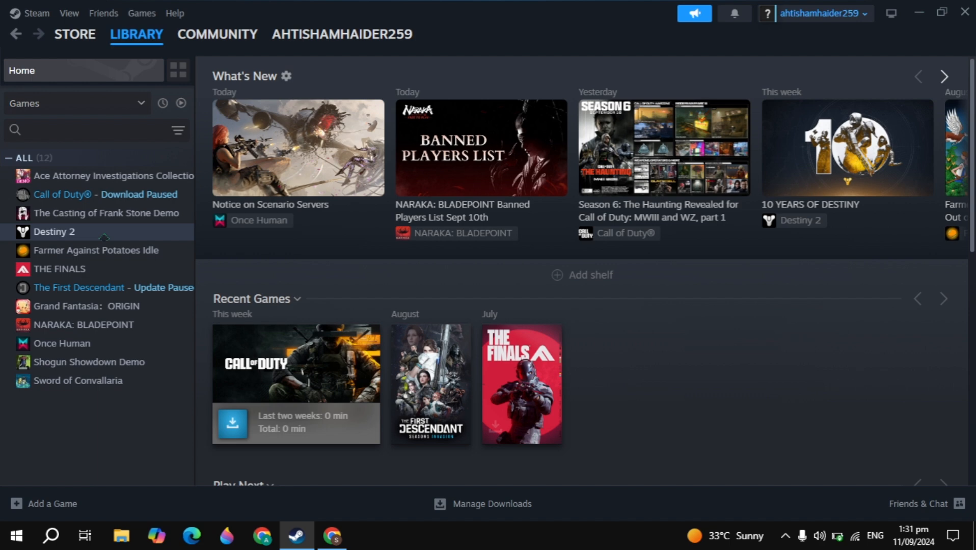
left_click(54, 231)
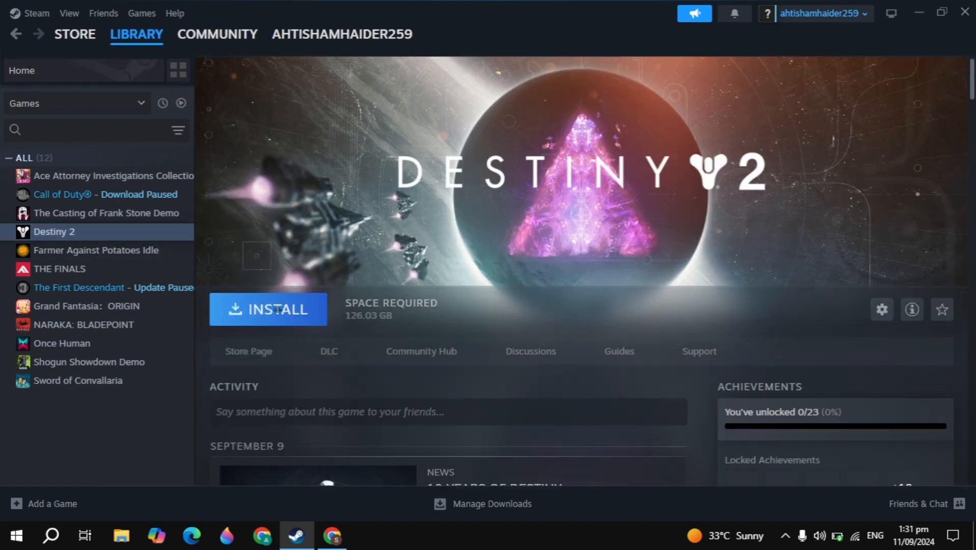